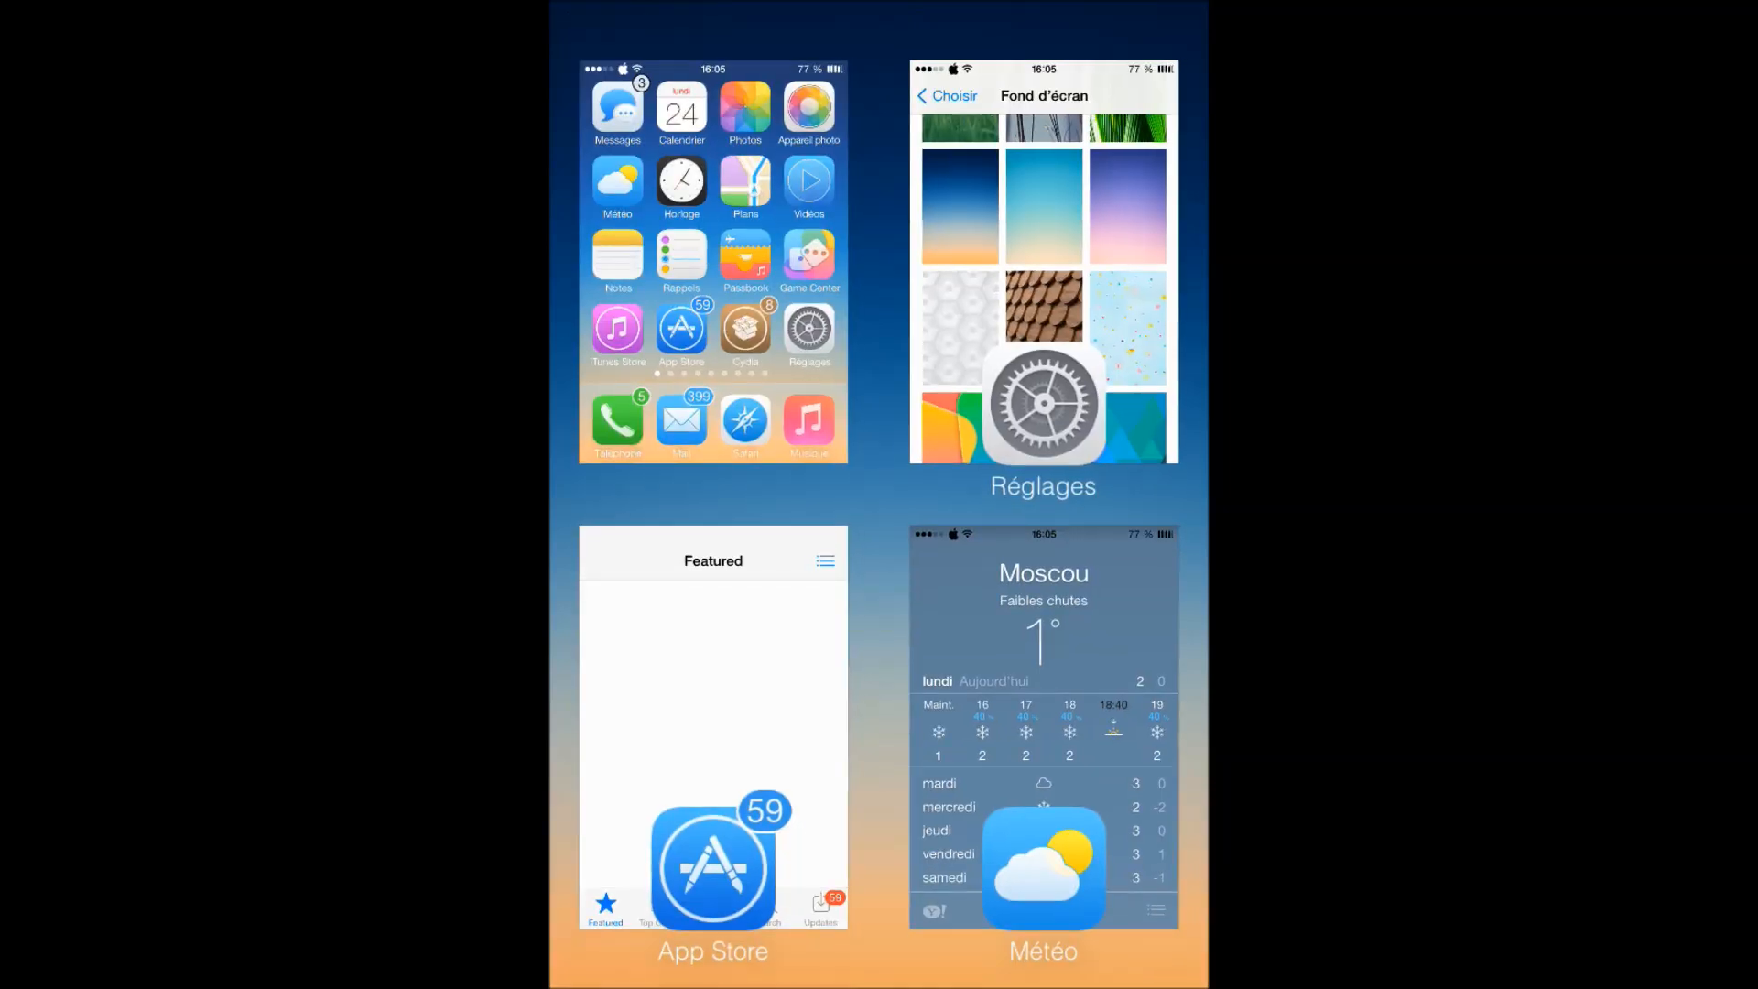
{"action": "scroll", "scroll_direction": "left", "scroll_amount": 3}
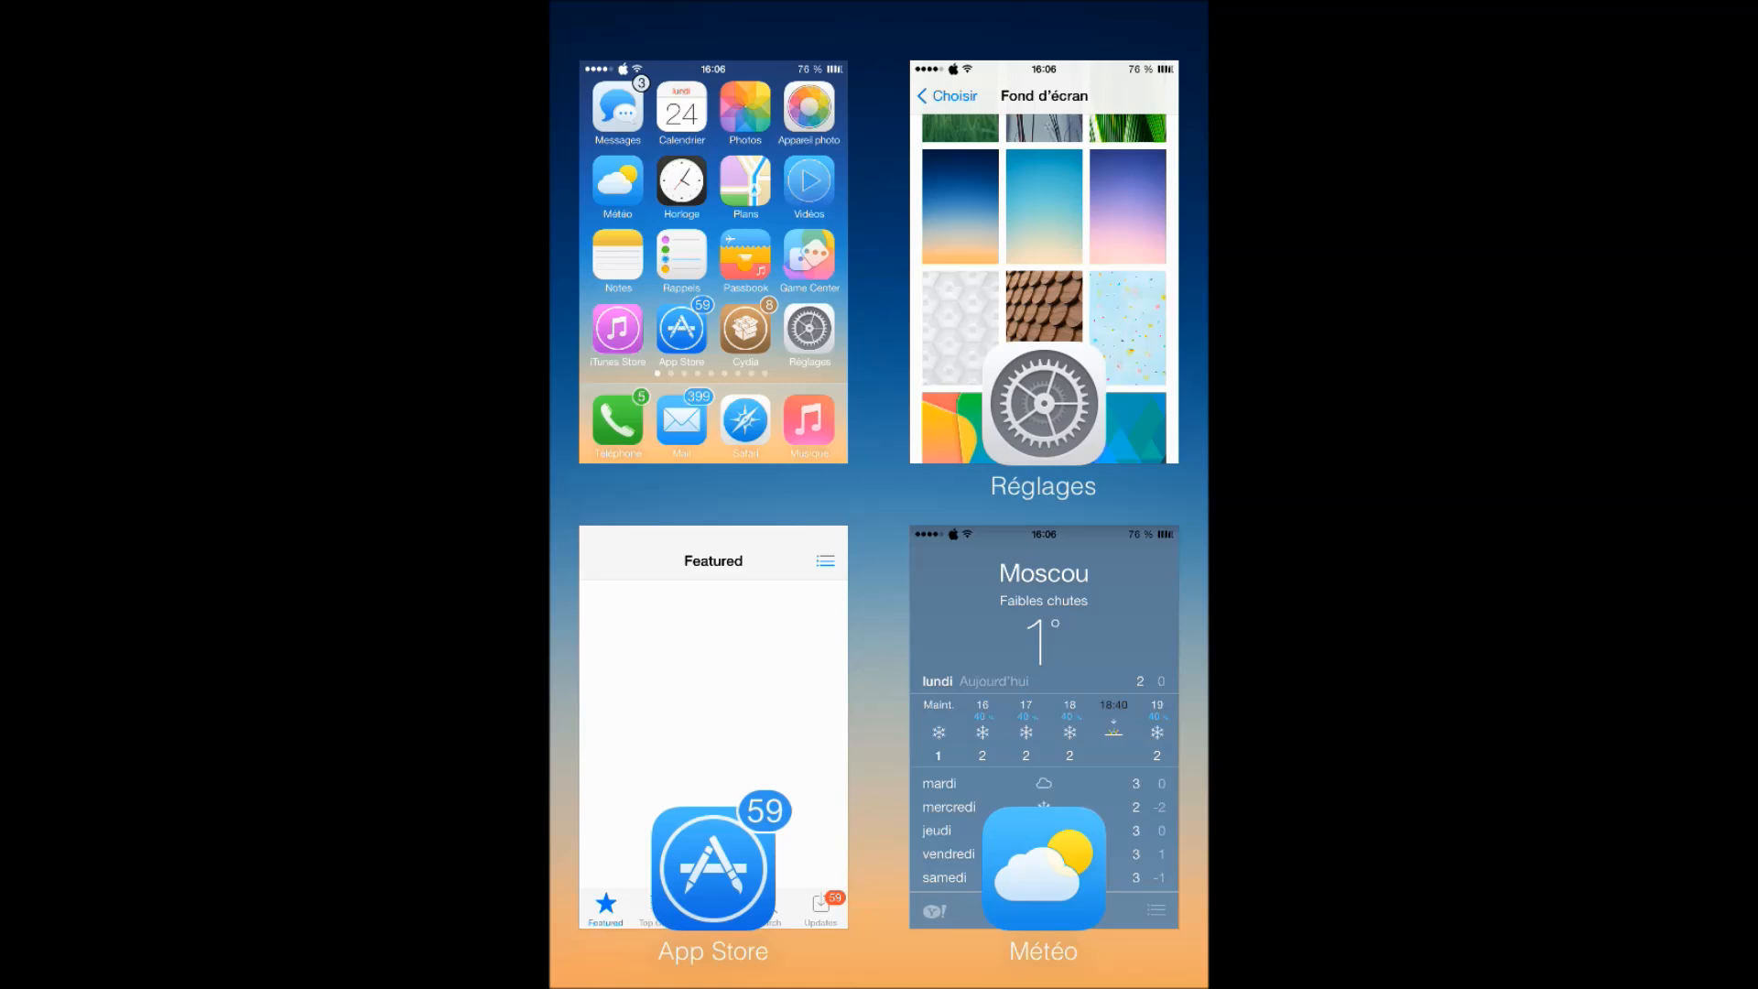
{"action": "scroll", "scroll_direction": "left", "scroll_amount": 3}
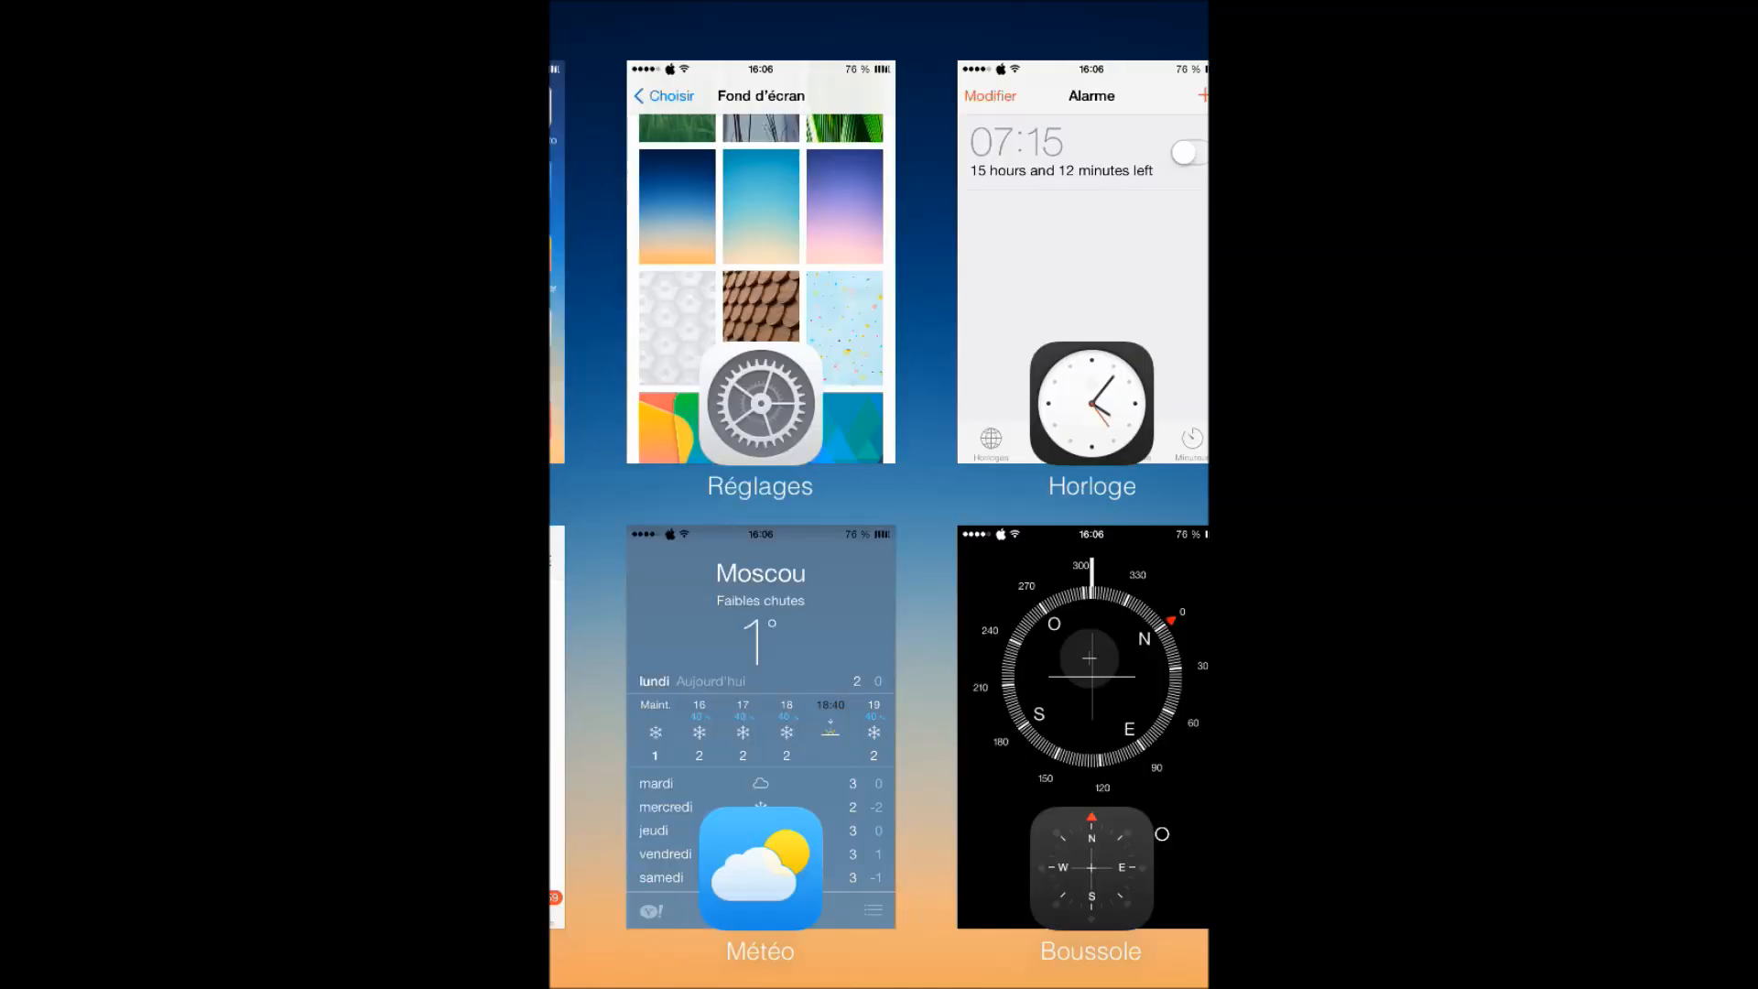
{"action": "scroll", "scroll_direction": "left", "scroll_amount": 3}
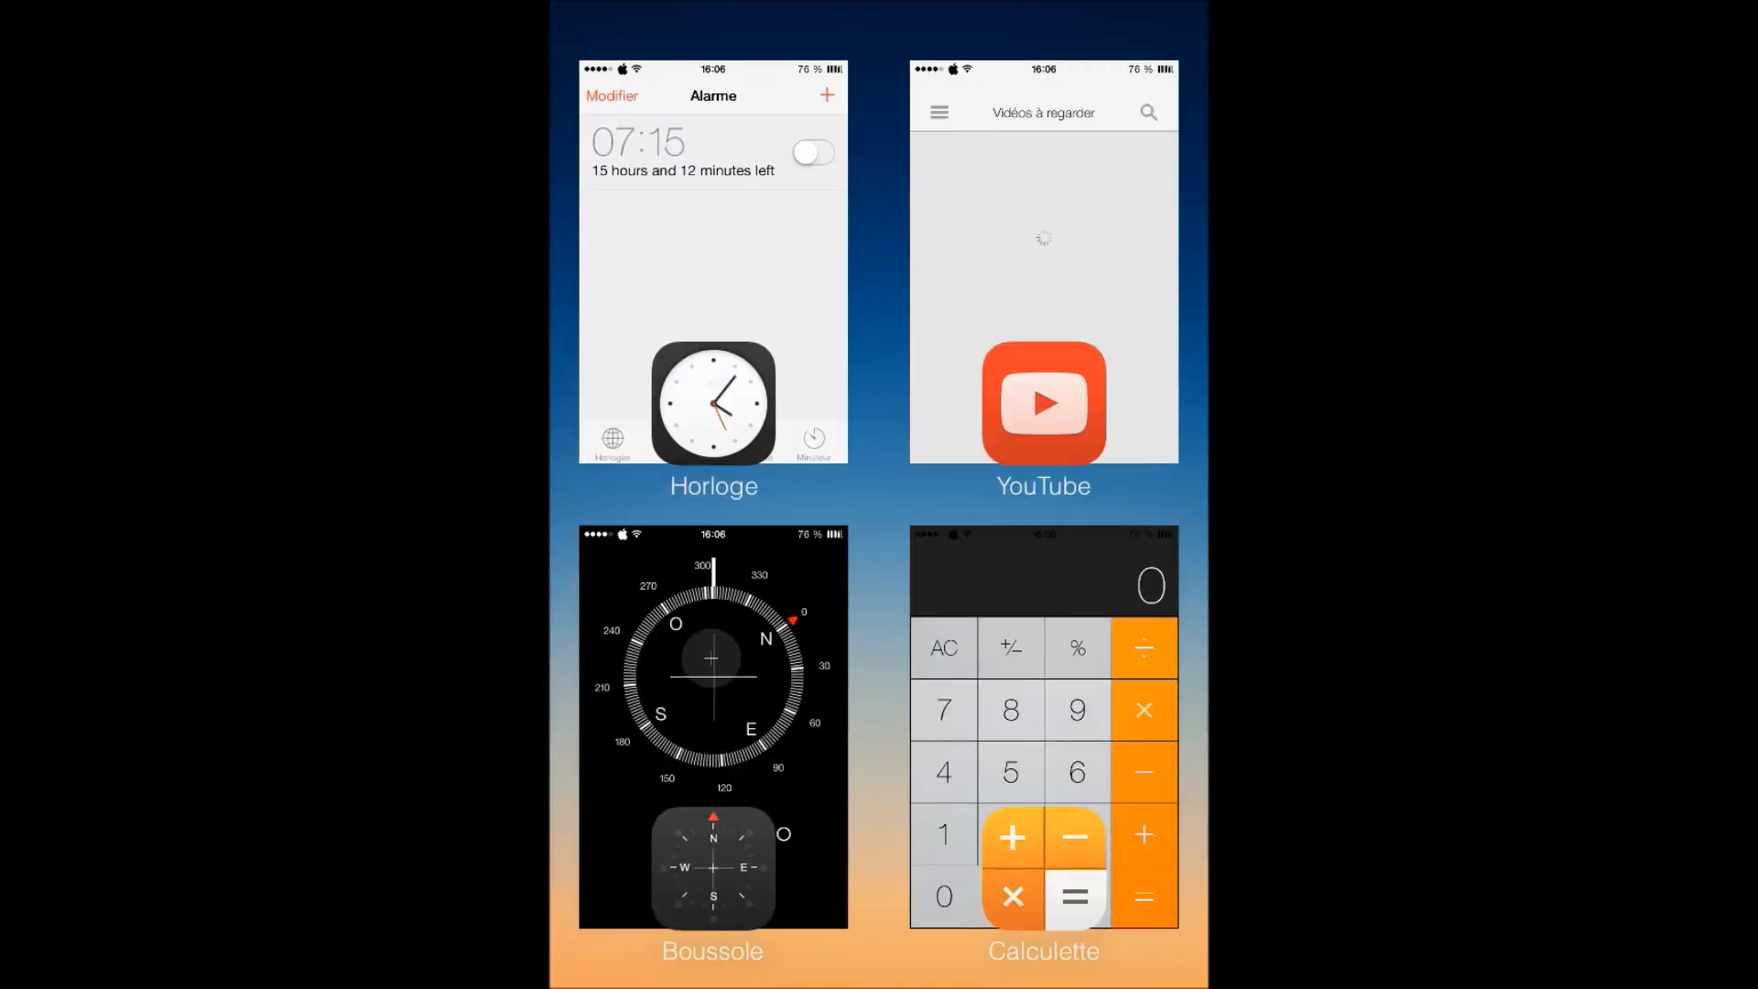